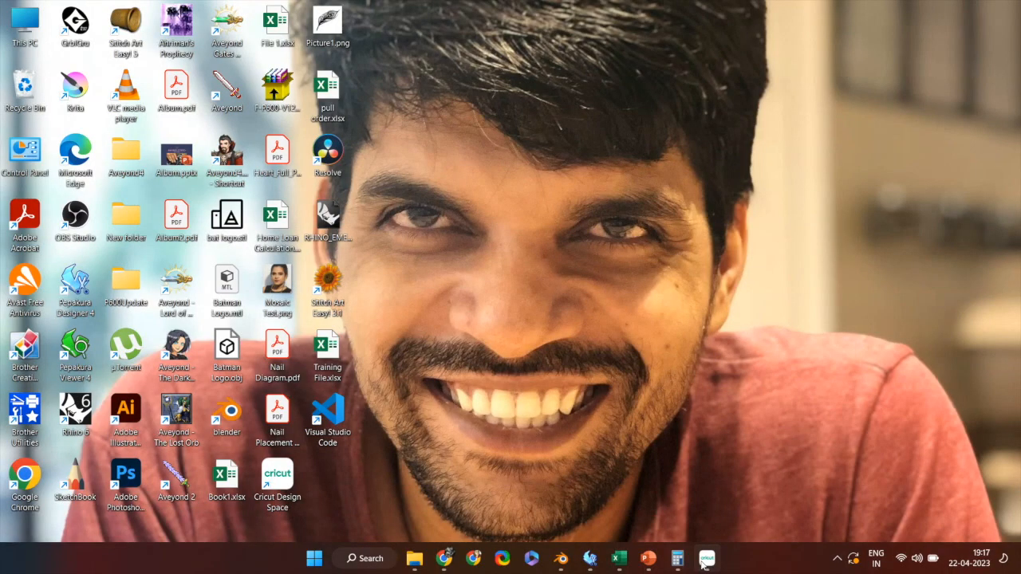
Launch Cricut Design Space and show its main menu.
click(706, 555)
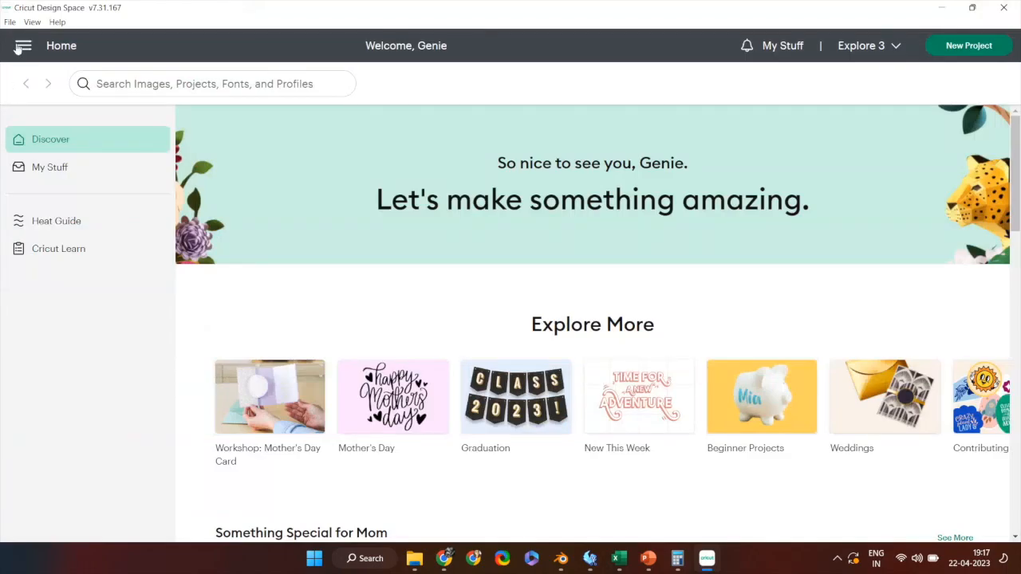
click(21, 46)
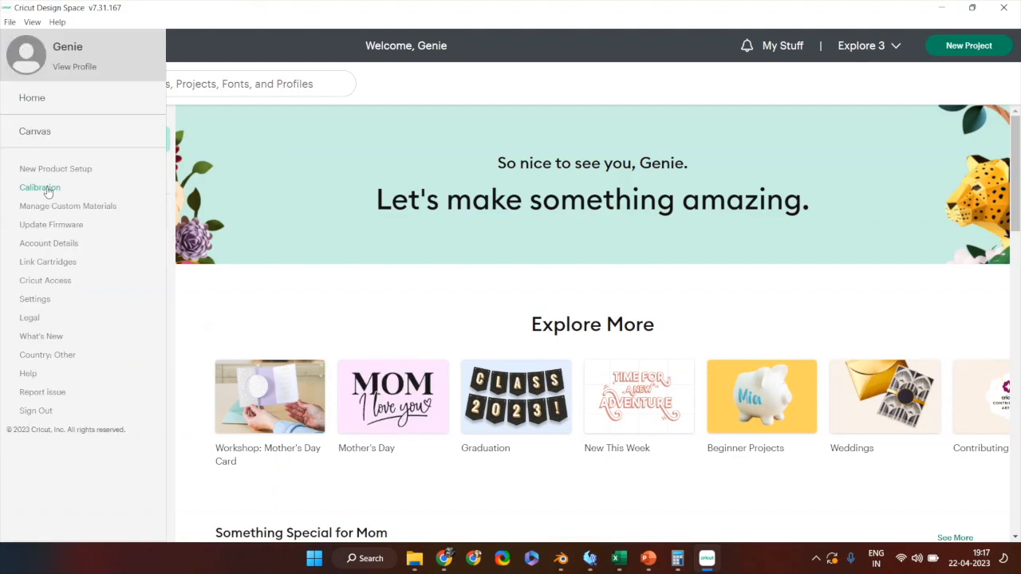
Print the Print Then Cut calibration sheet on the Brother HL-L2320D series printer.
click(39, 186)
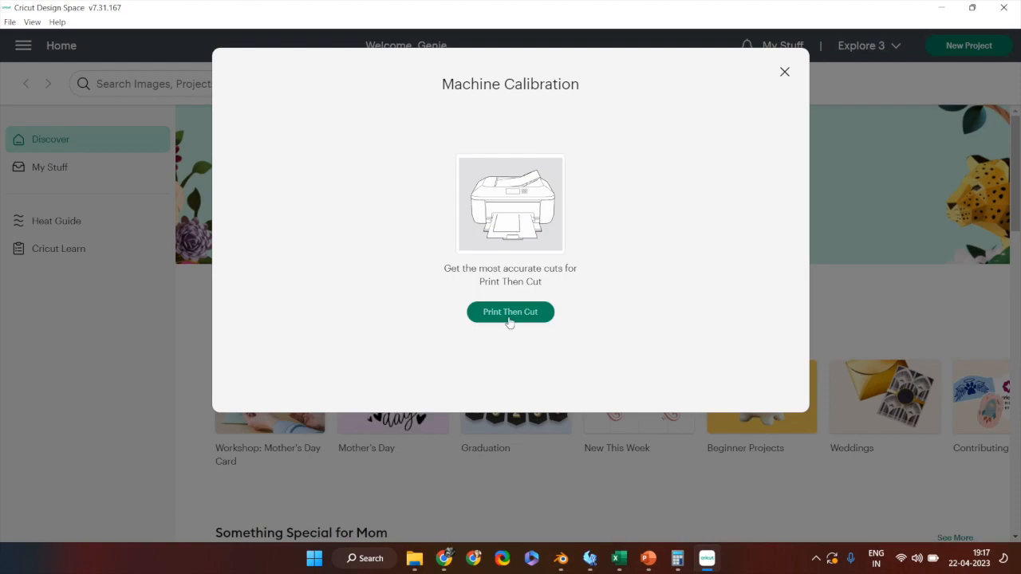
click(510, 312)
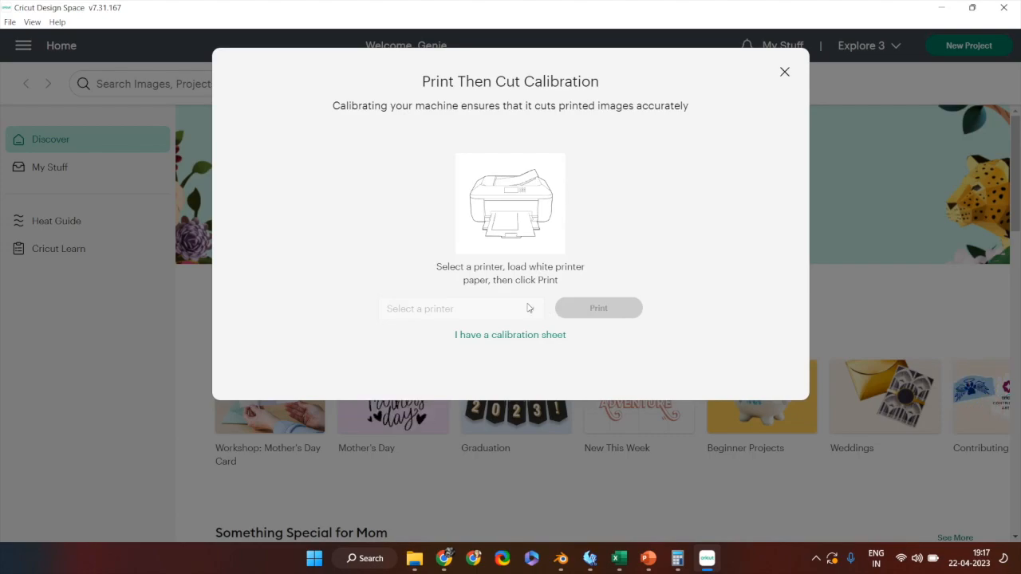
click(461, 308)
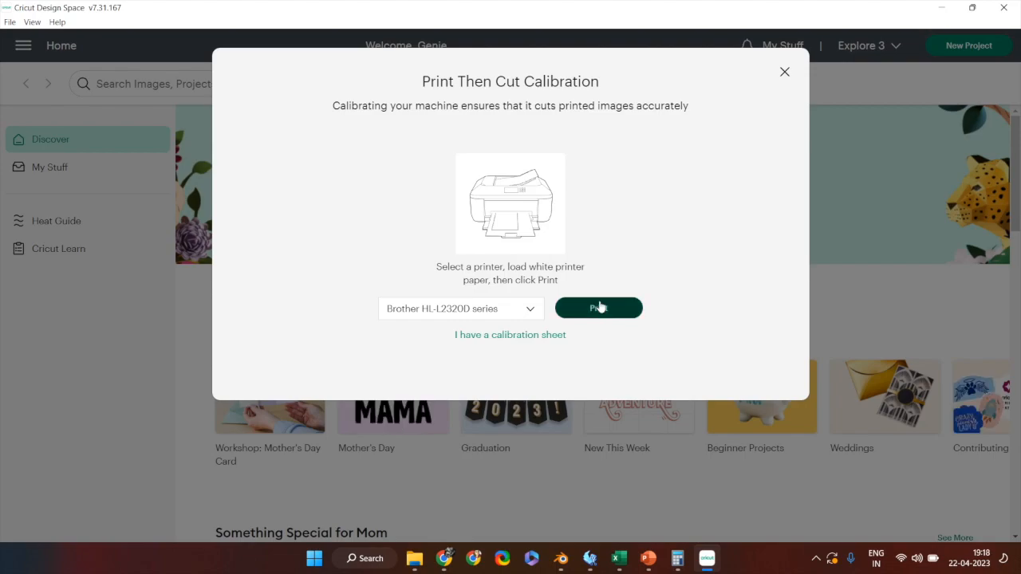
click(597, 308)
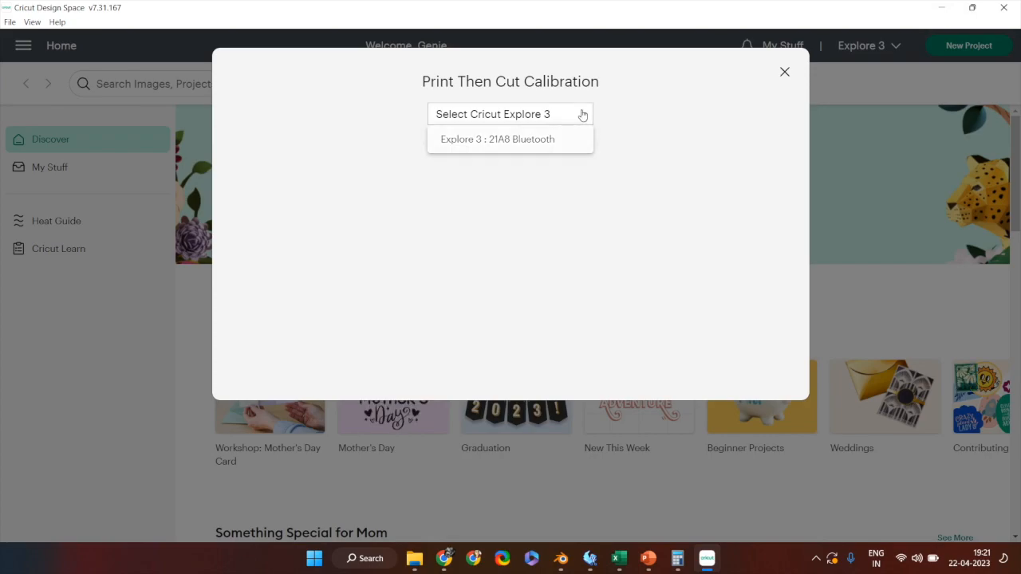
Select the Explore 3 : 21A8 Bluetooth machine and run the calibration cut.
click(497, 139)
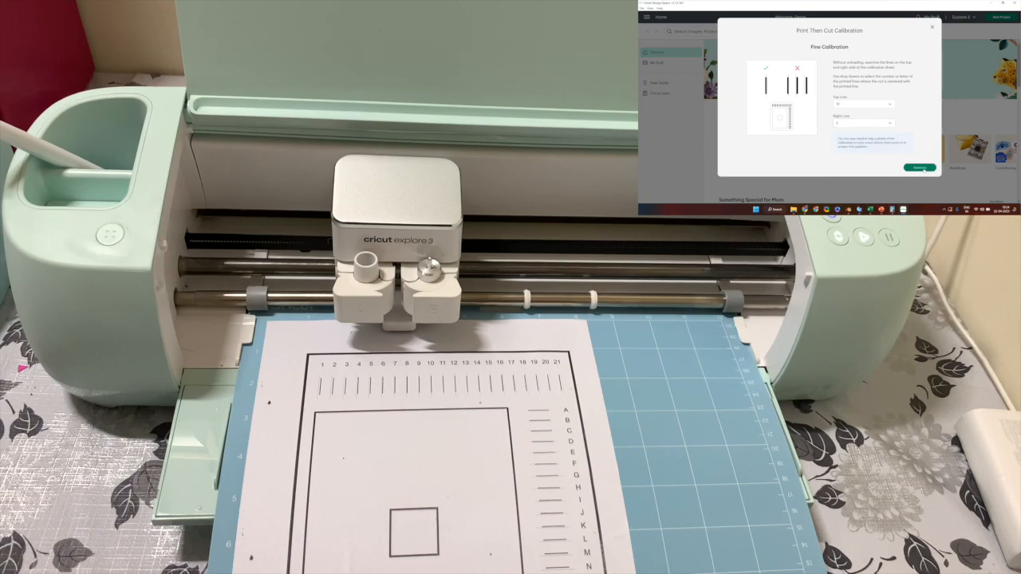
Submit the Top Line and Right Line fine calibration readings.
click(921, 167)
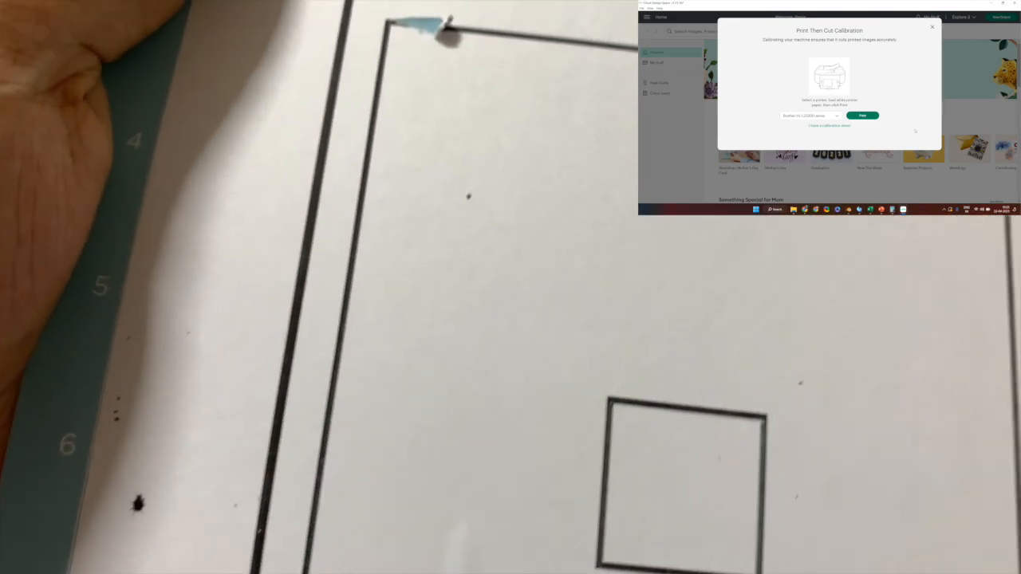
Confirm the calibration cut result until Calibration complete appears.
click(868, 115)
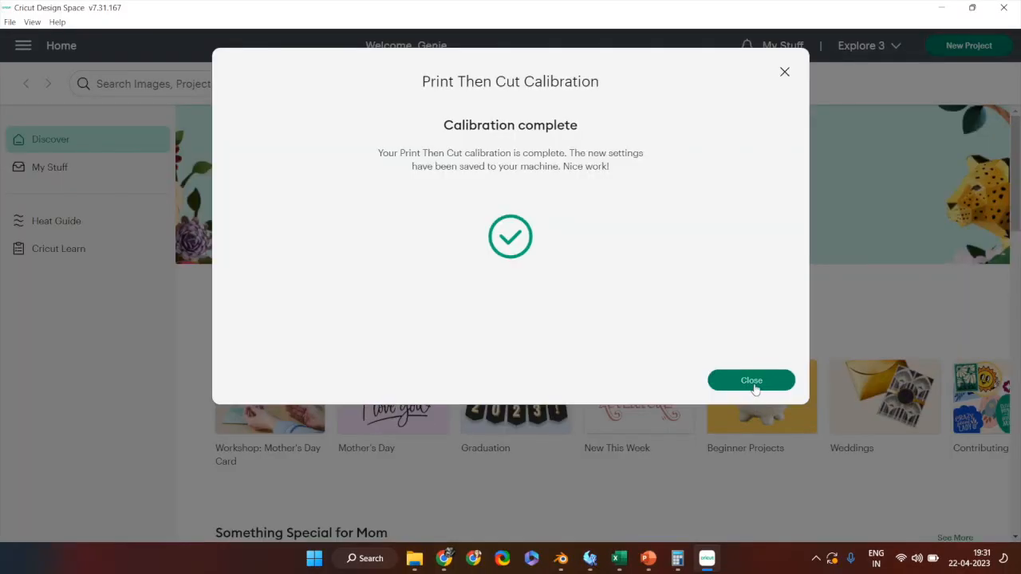
Close the completed calibration and reach the Cricut Print Score and Cut upload screen.
click(751, 380)
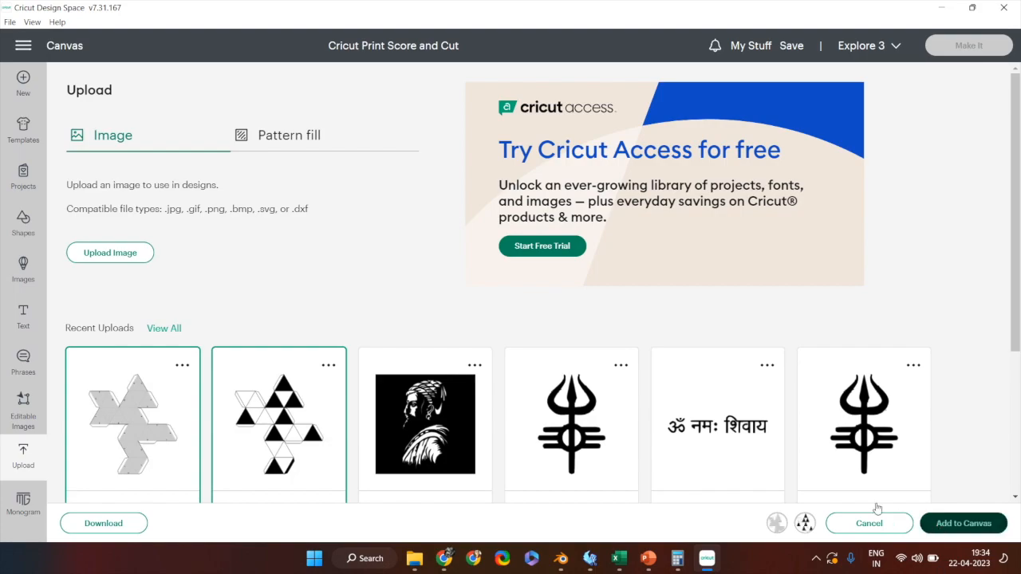
Add the two recently uploaded net images to the canvas.
click(868, 523)
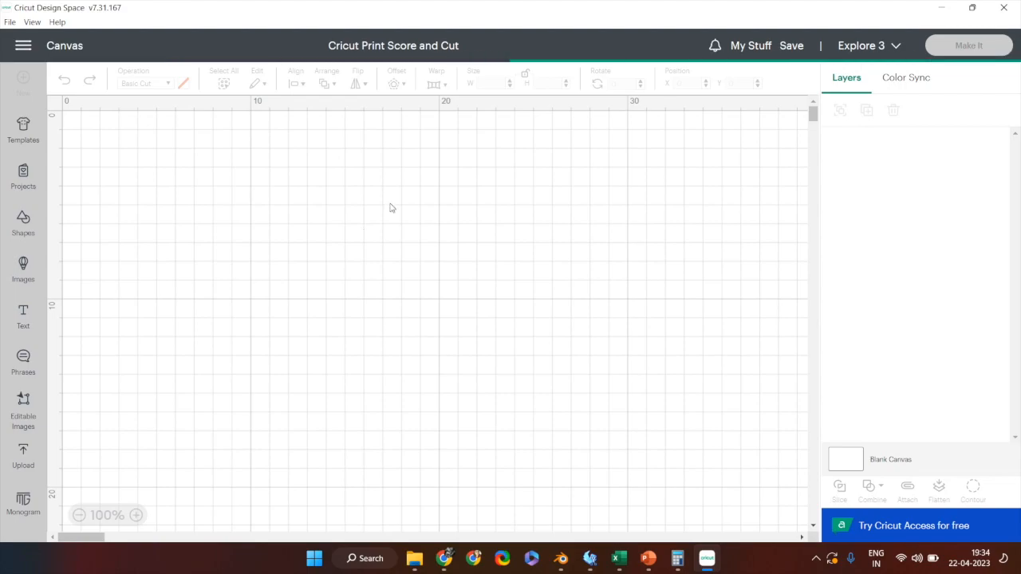
mouse_move(481, 219)
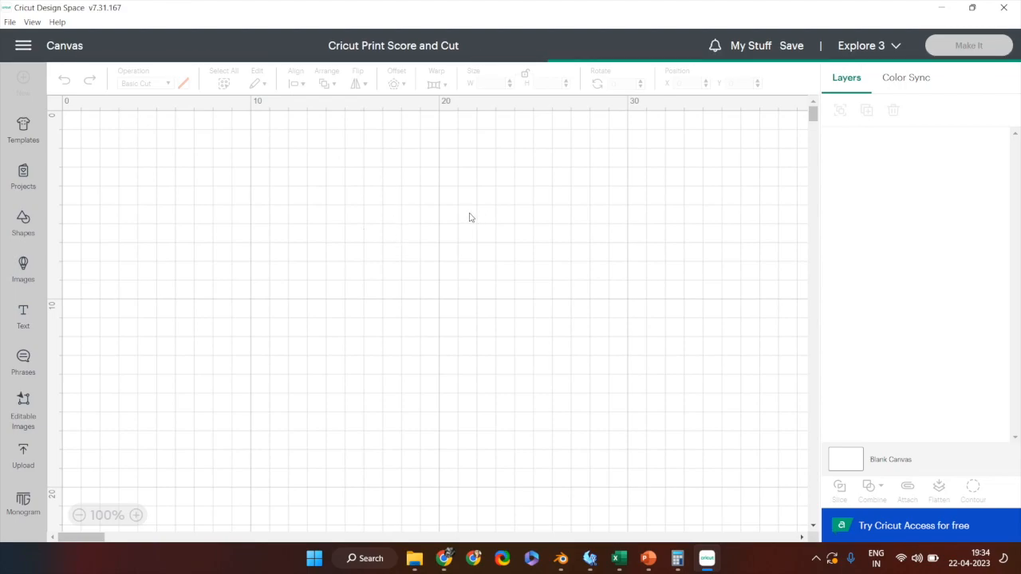
mouse_move(556, 313)
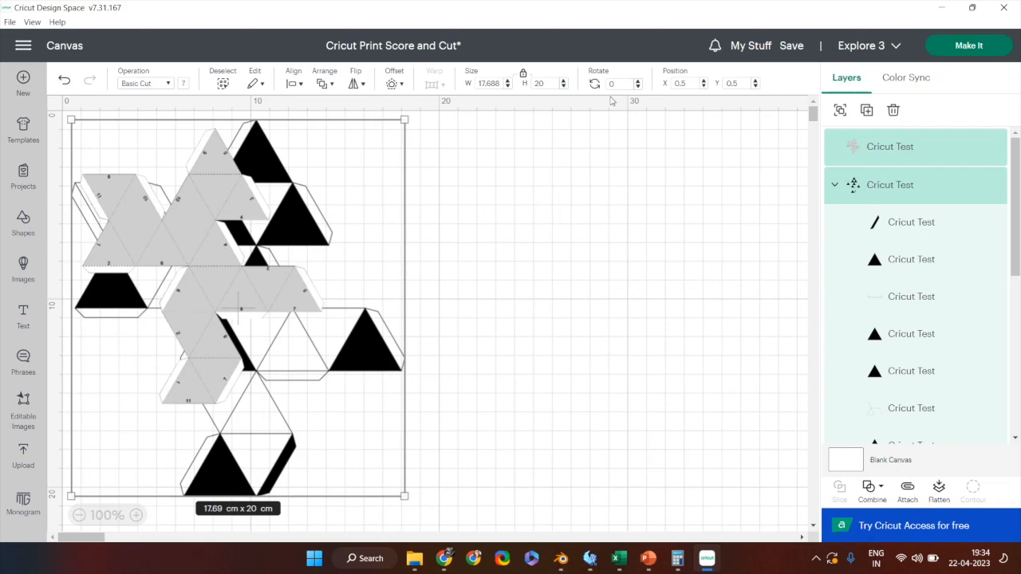
mouse_move(500, 364)
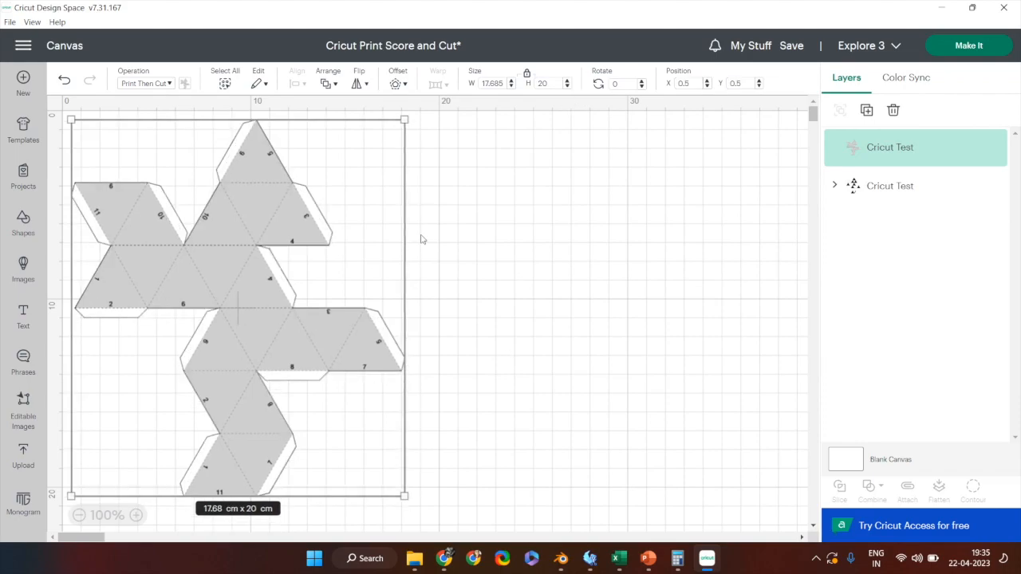
mouse_move(358, 83)
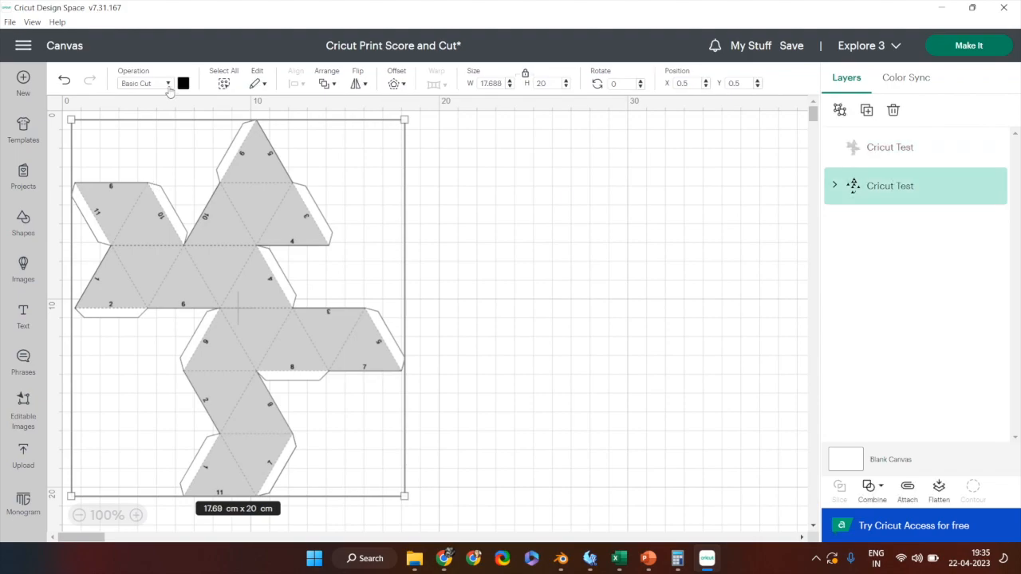
Set the fold-line layer's operation to Score and attach it to the printed net.
click(148, 83)
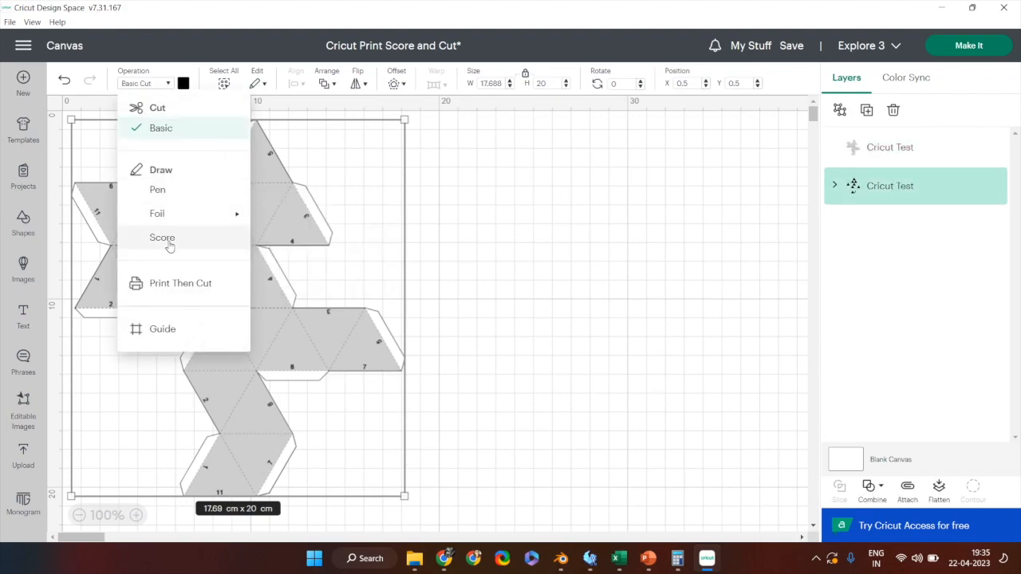
click(162, 237)
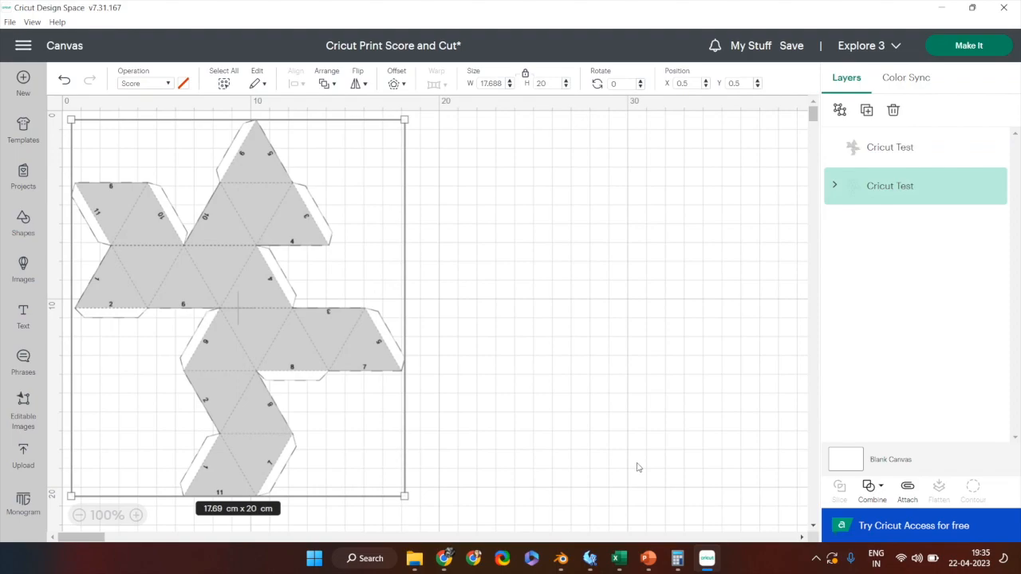
mouse_move(640, 465)
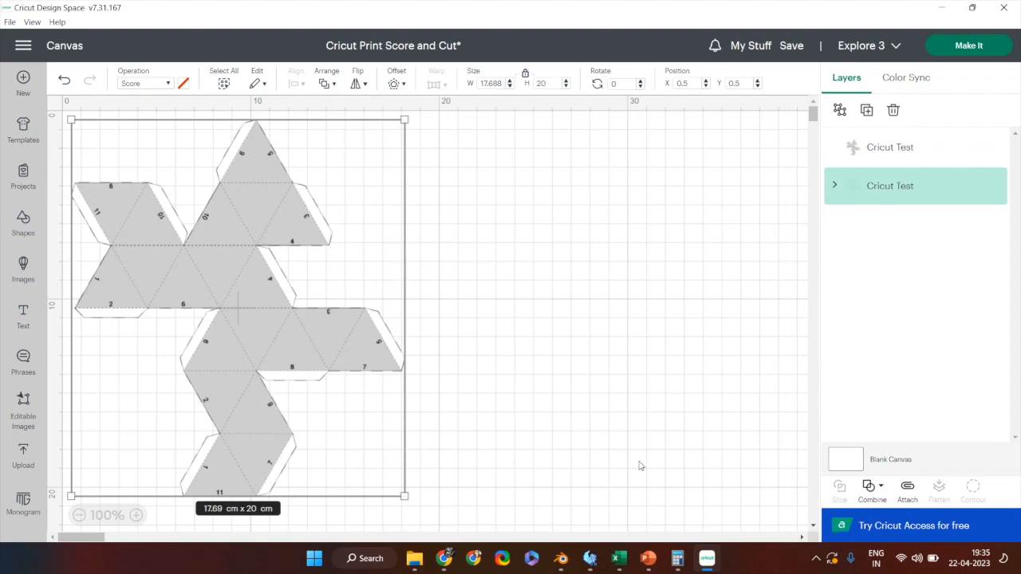
mouse_move(977, 14)
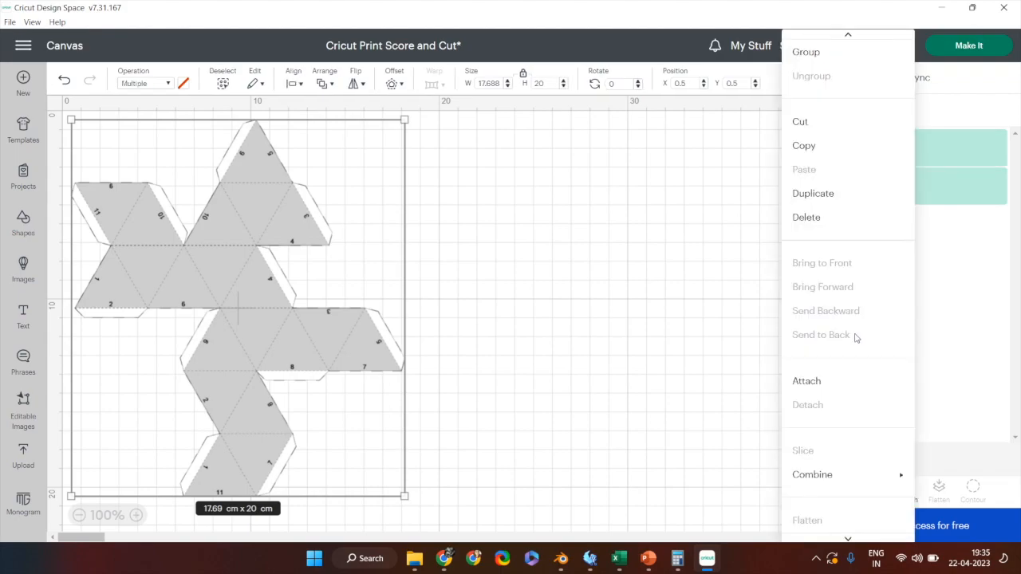
click(807, 381)
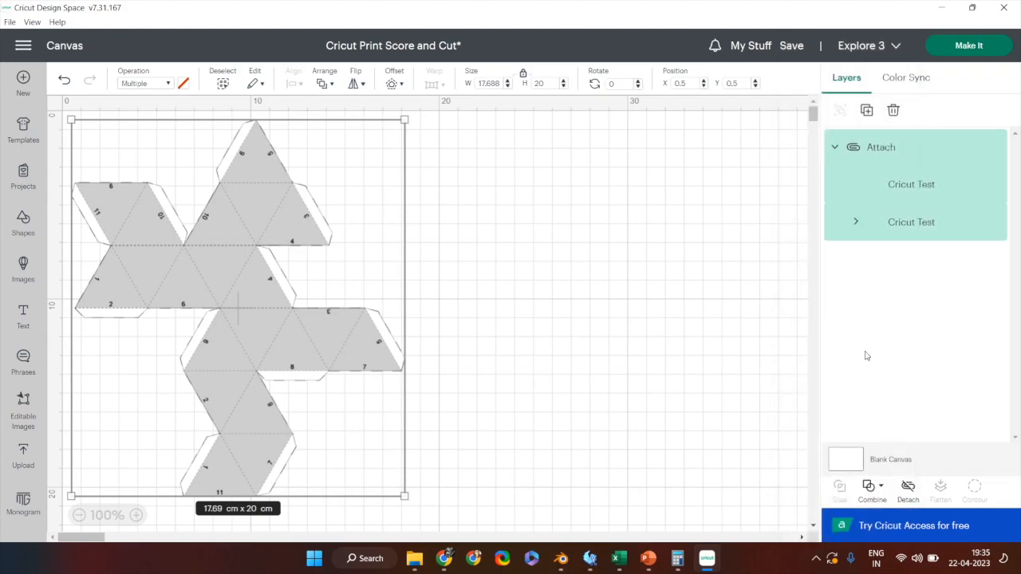
mouse_move(987, 45)
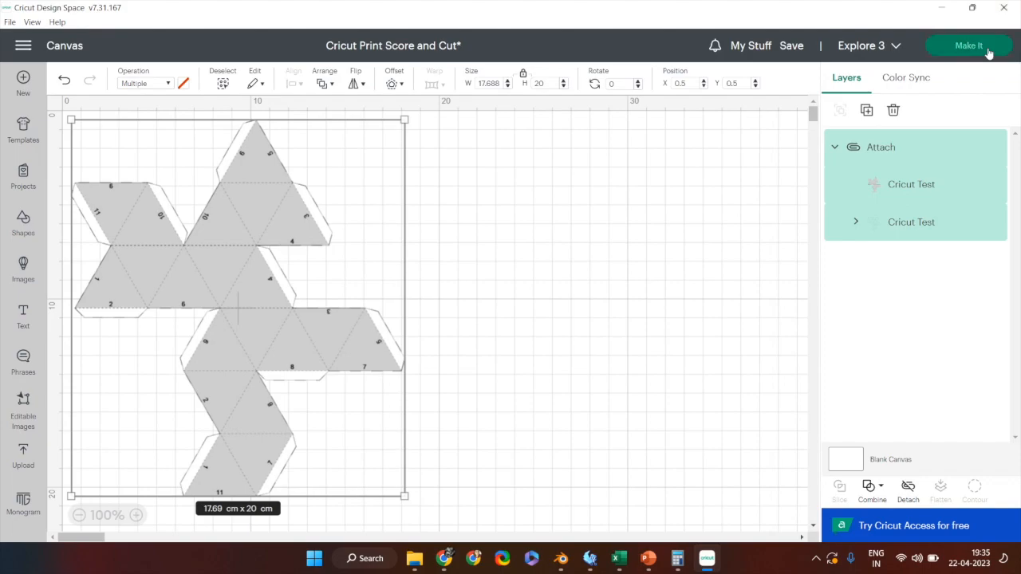
Start Make It and scroll through the Print Then Cut mat preview.
click(969, 44)
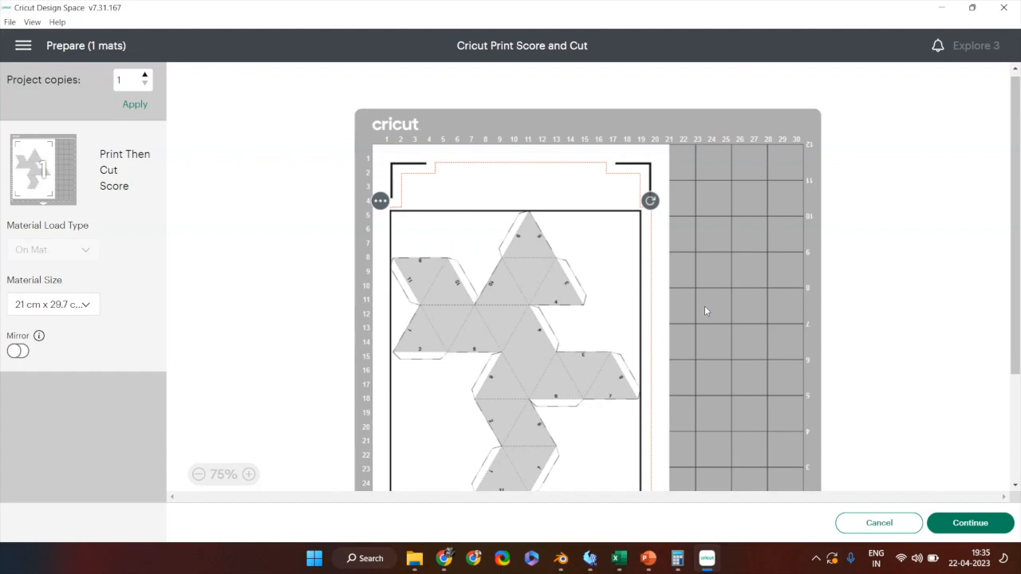
mouse_move(710, 310)
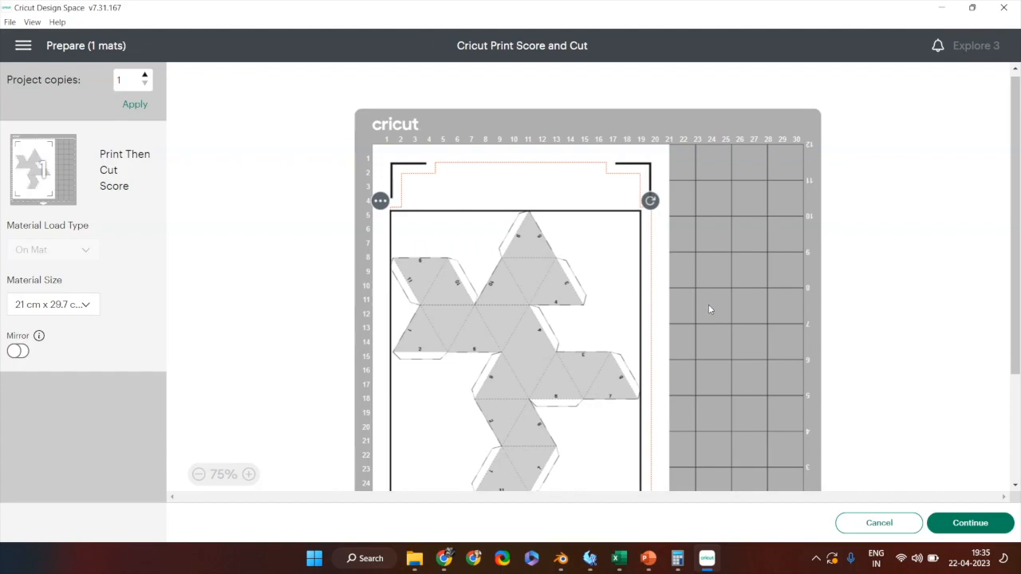
mouse_move(731, 258)
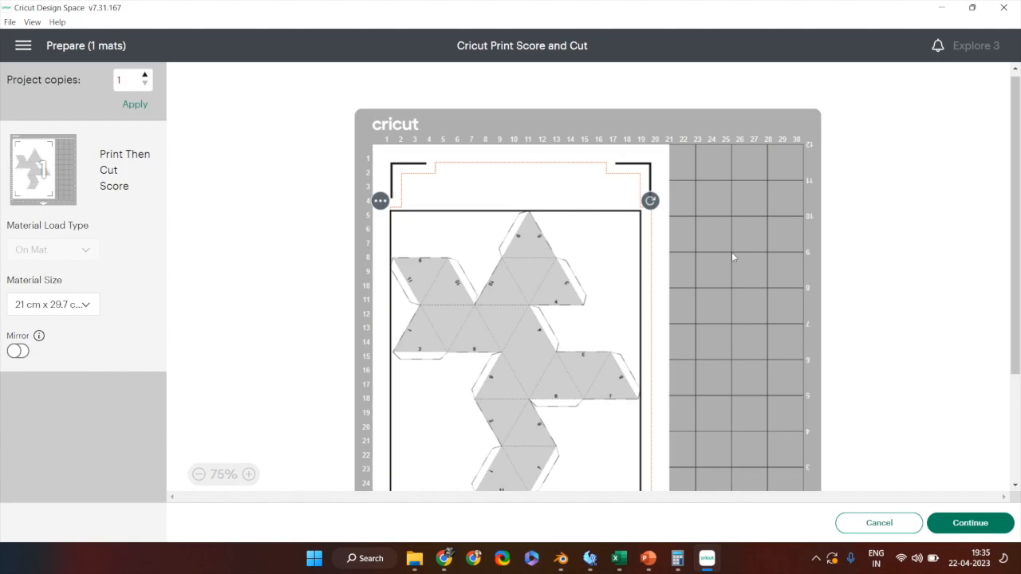
scroll(down, 3)
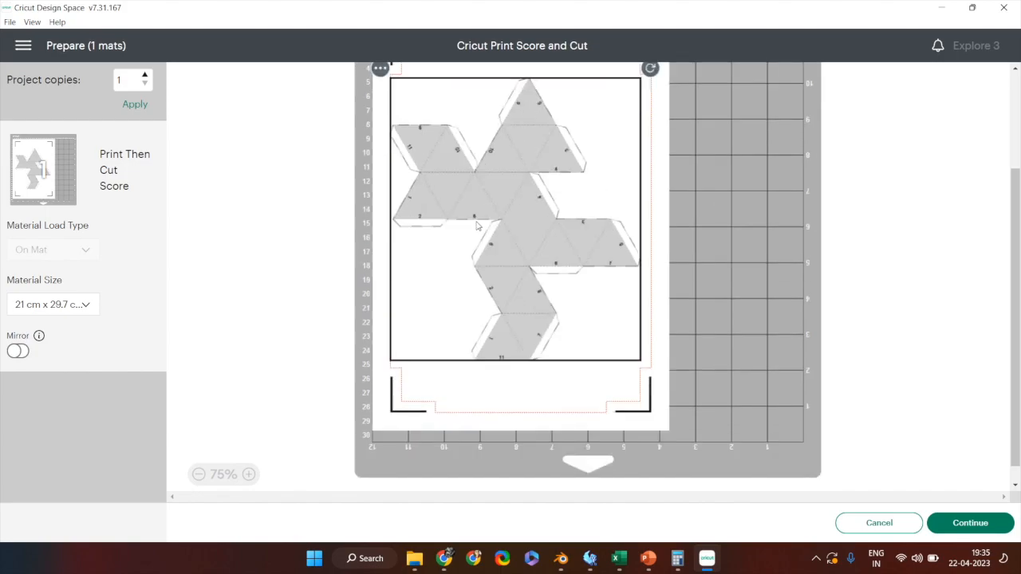
mouse_move(689, 293)
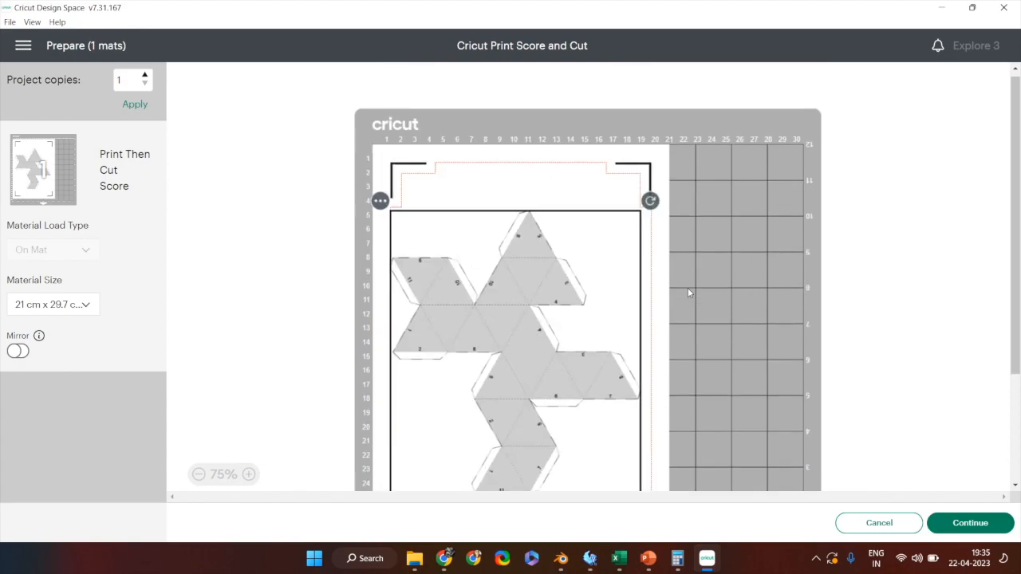
mouse_move(692, 281)
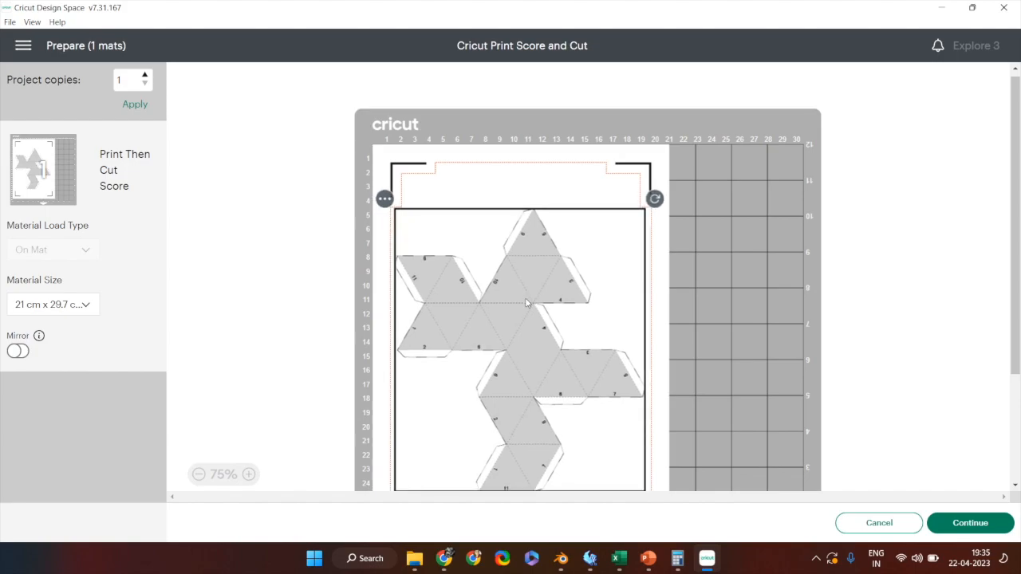
scroll(down, 3)
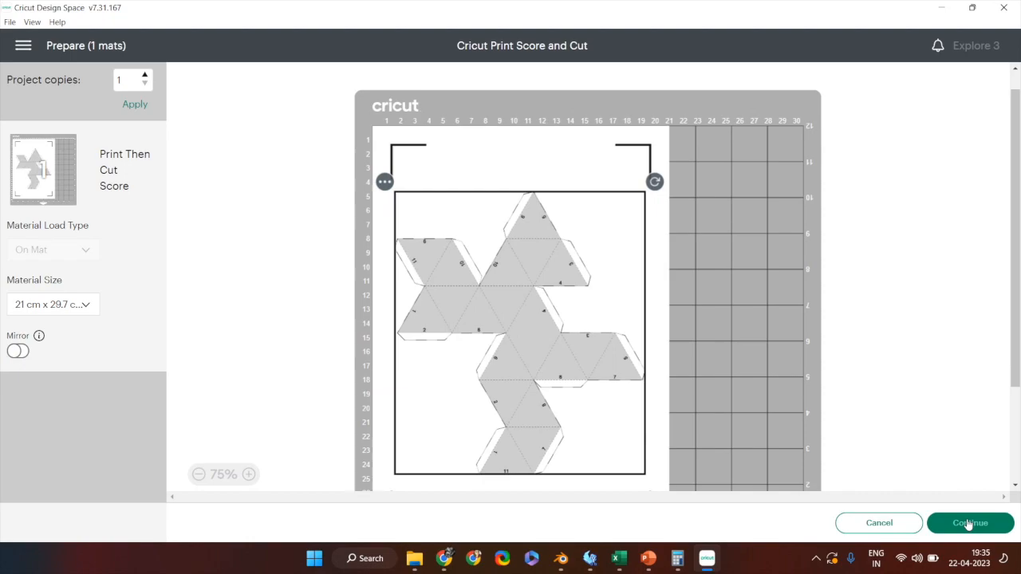
Continue to the Make screen and send the net to print on A4.
click(970, 523)
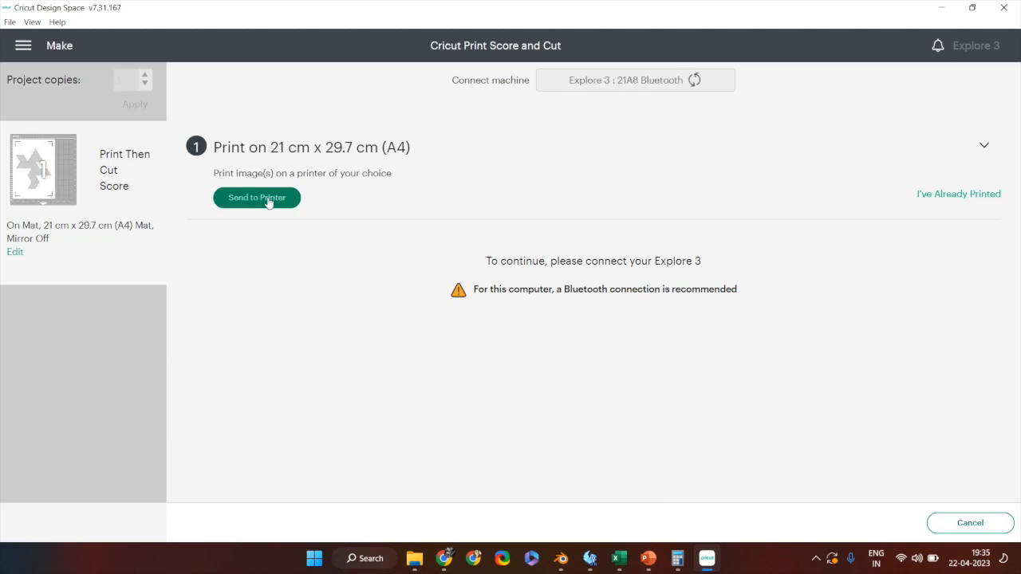
click(257, 197)
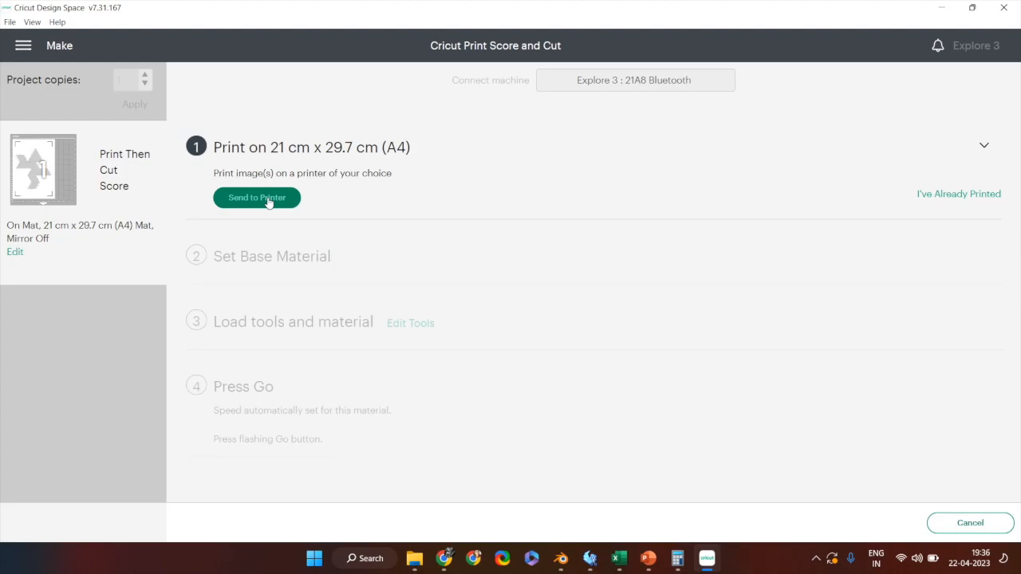
click(257, 198)
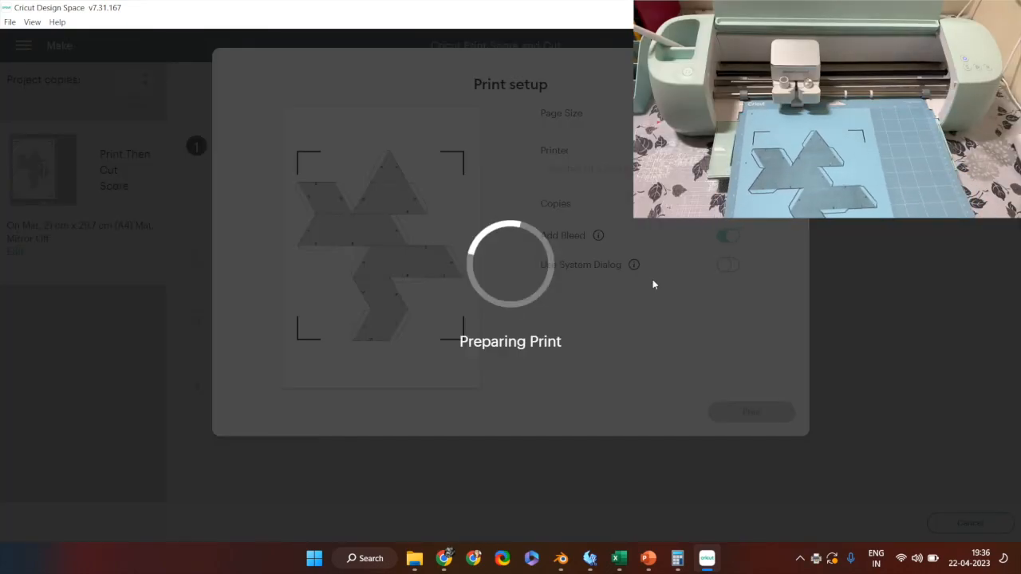